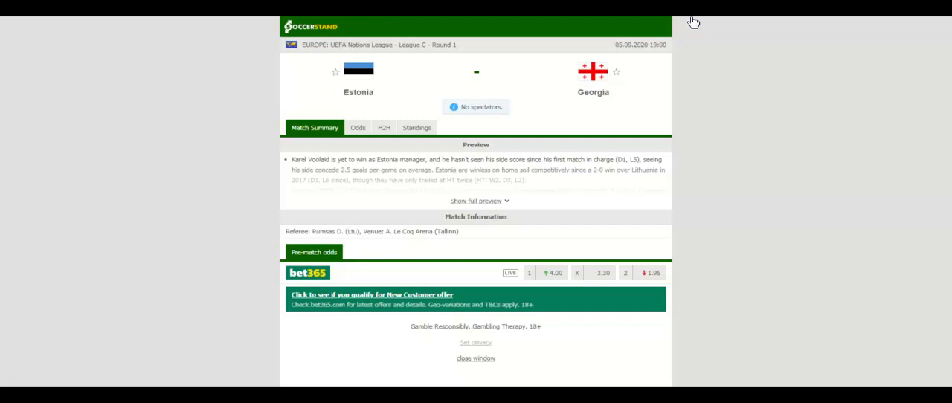
- Show the group standings for the Estonia vs Georgia Nations League match
left_click(416, 128)
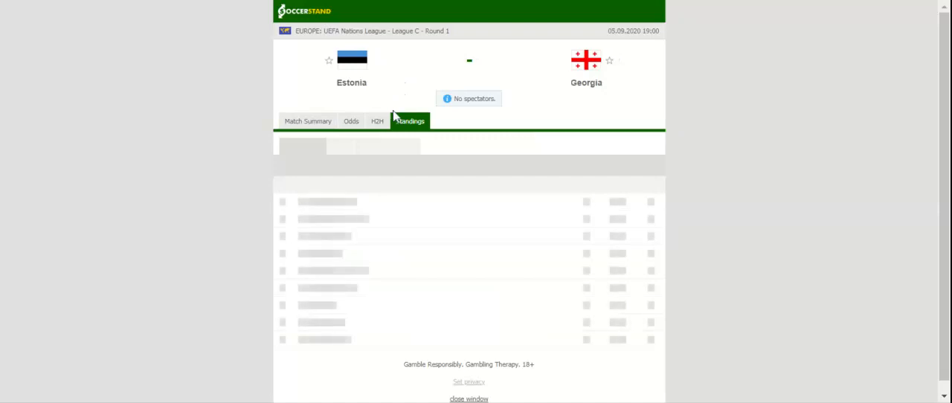
- Review the Group 2 standings table, then move to the head-to-head records
left_click(411, 120)
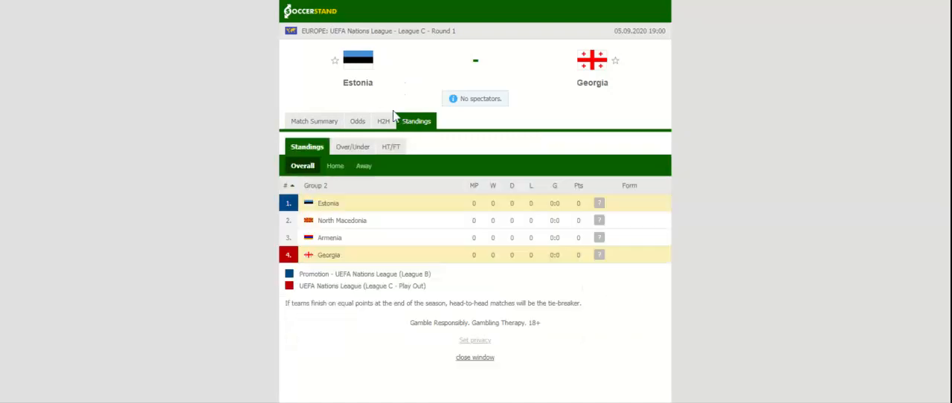
mouse_move(393, 116)
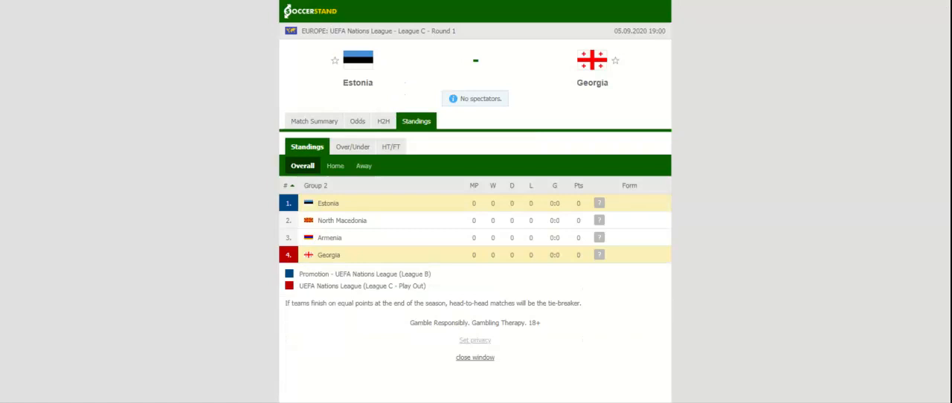
left_click(384, 120)
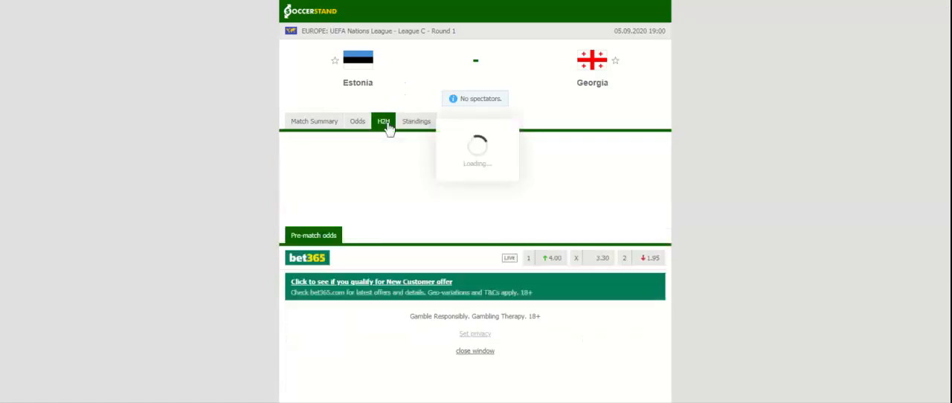
- Review Estonia's and Georgia's recent results in H2H, then show the bookmakers' 1X2 odds
left_click(384, 122)
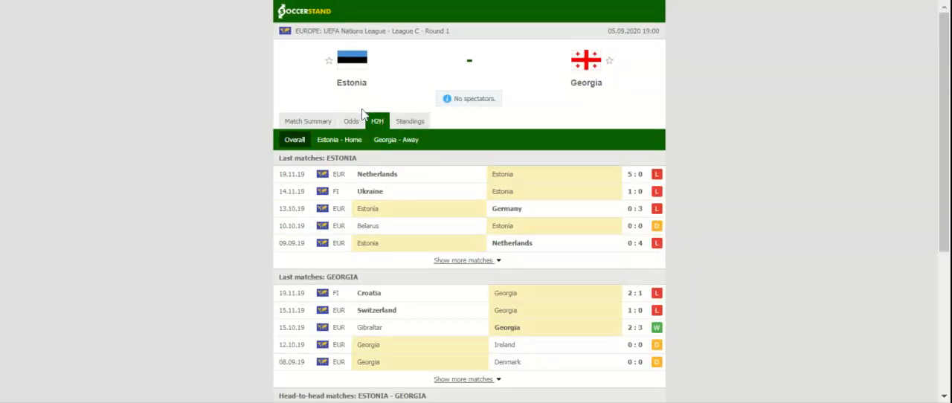
left_click(351, 121)
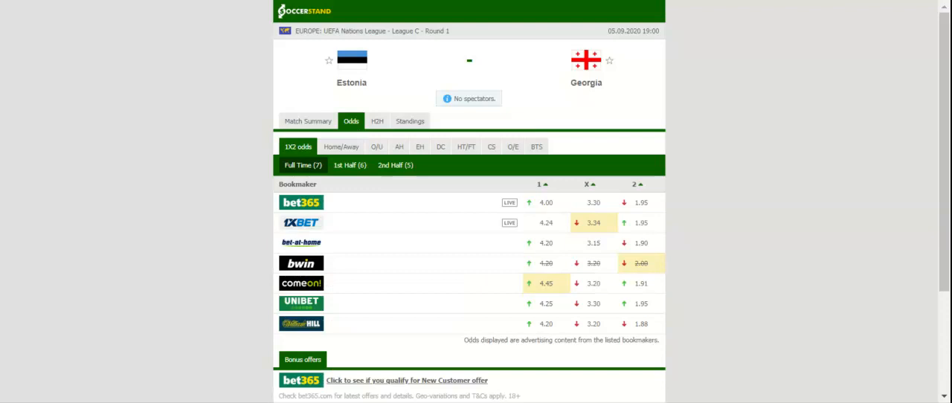
mouse_move(414, 99)
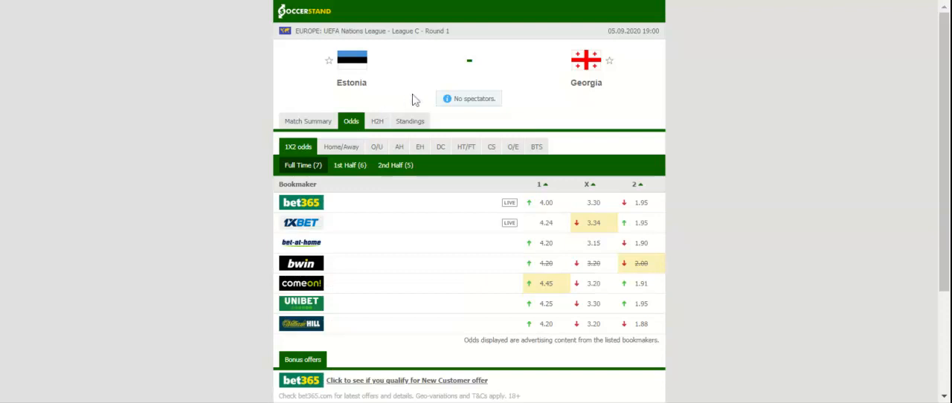
mouse_move(414, 65)
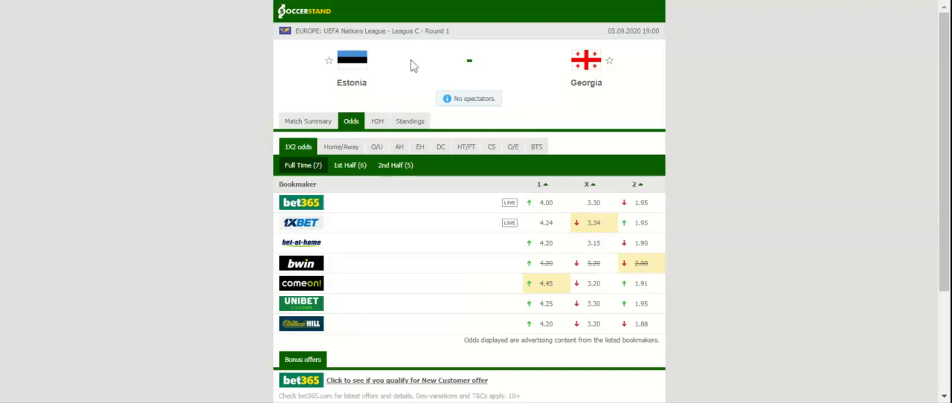
mouse_move(408, 88)
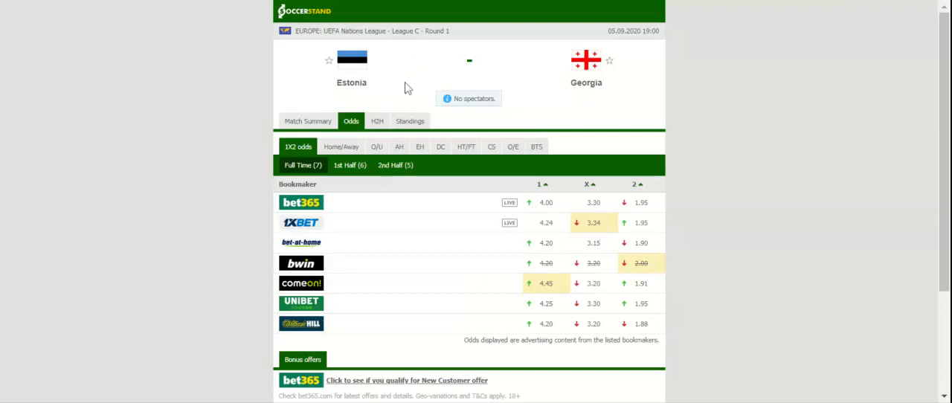
mouse_move(408, 80)
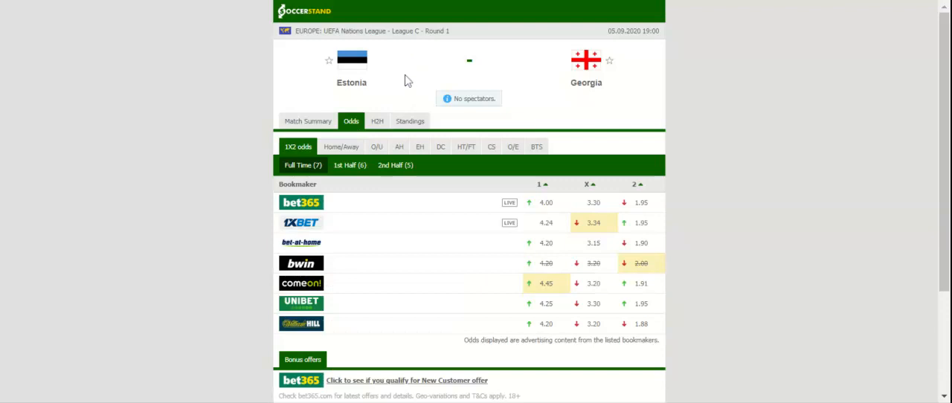